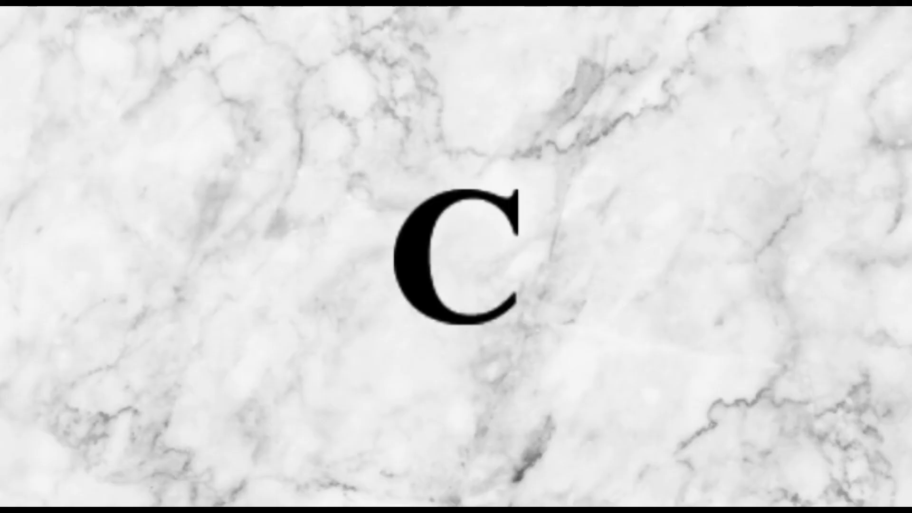
type("C")
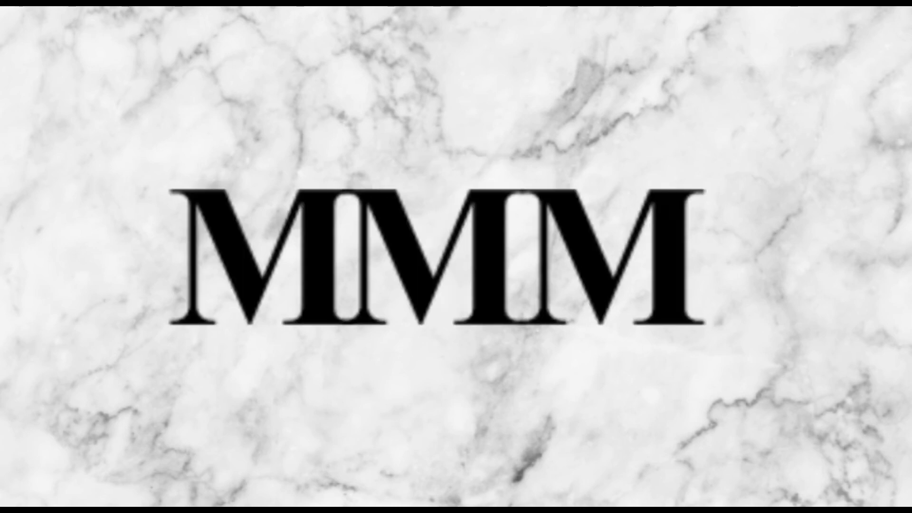
type("M")
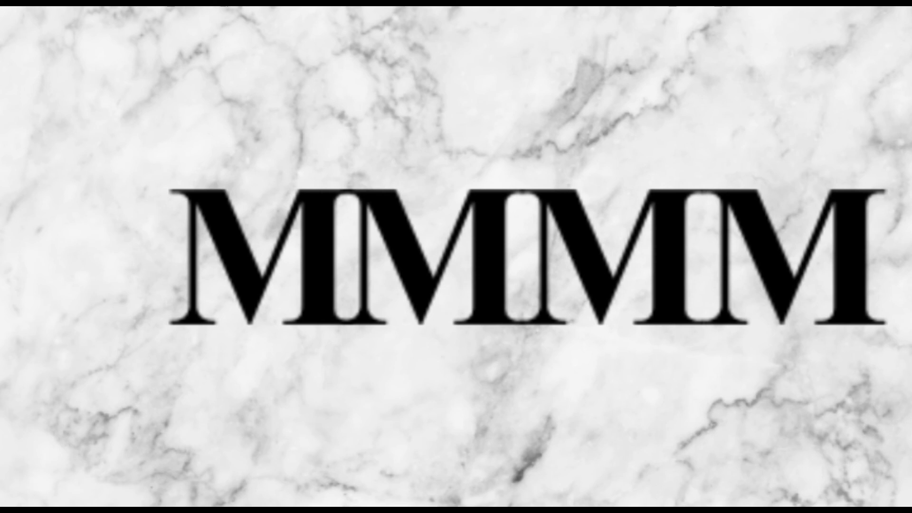